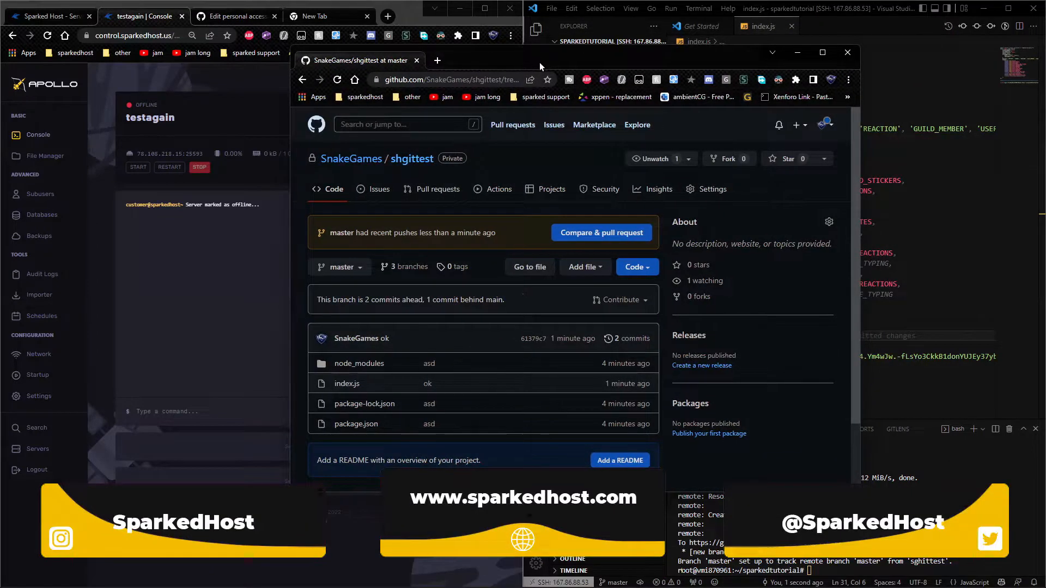
mouse_move(584, 60)
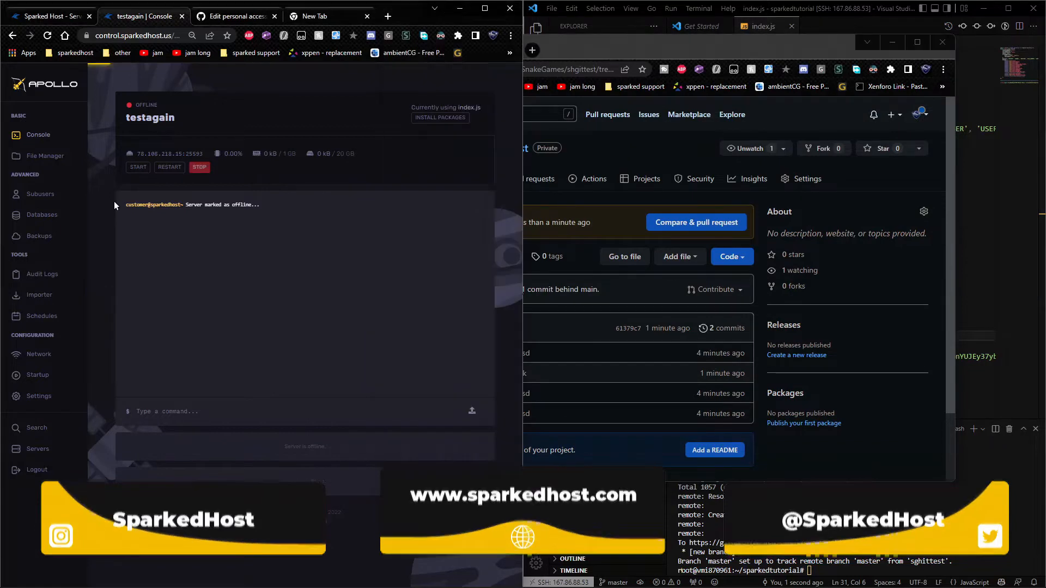
- View the server's File Manager and confirm the directory is empty
click(46, 156)
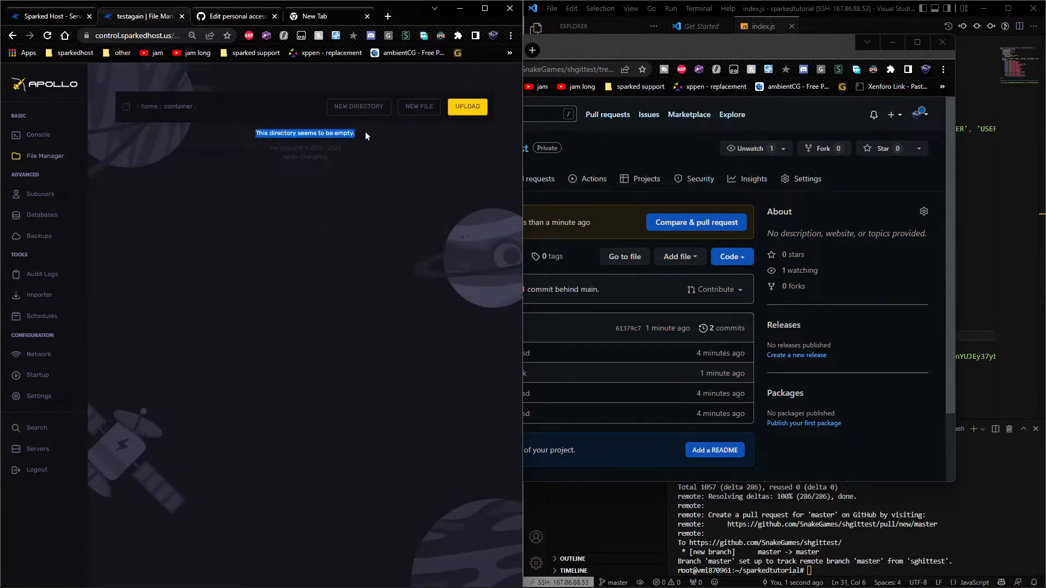
click(38, 375)
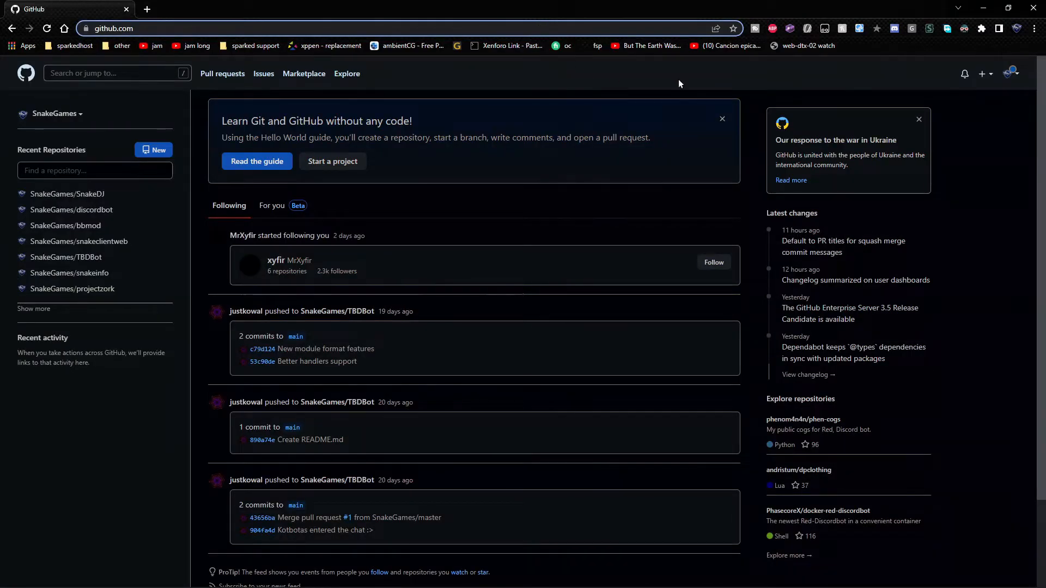
- Reach Developer settings > Personal access tokens and start generating a new token
click(1018, 74)
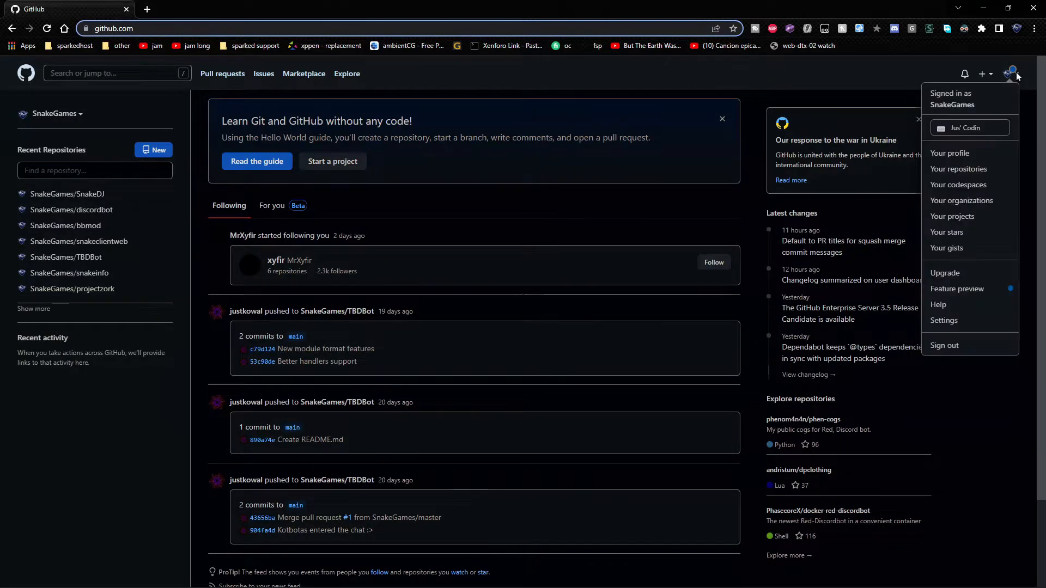
mouse_move(970, 320)
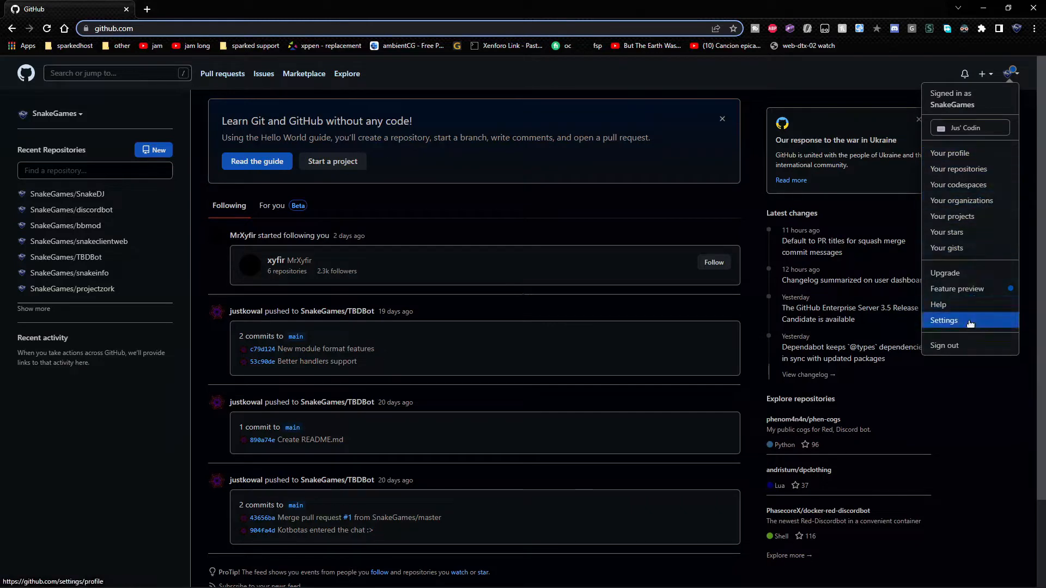
click(944, 320)
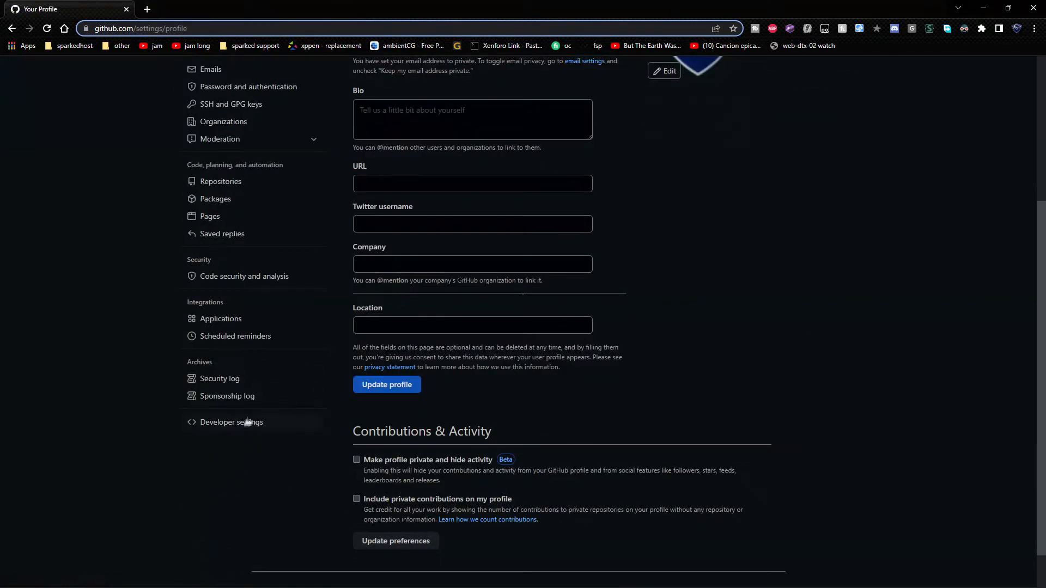
click(231, 423)
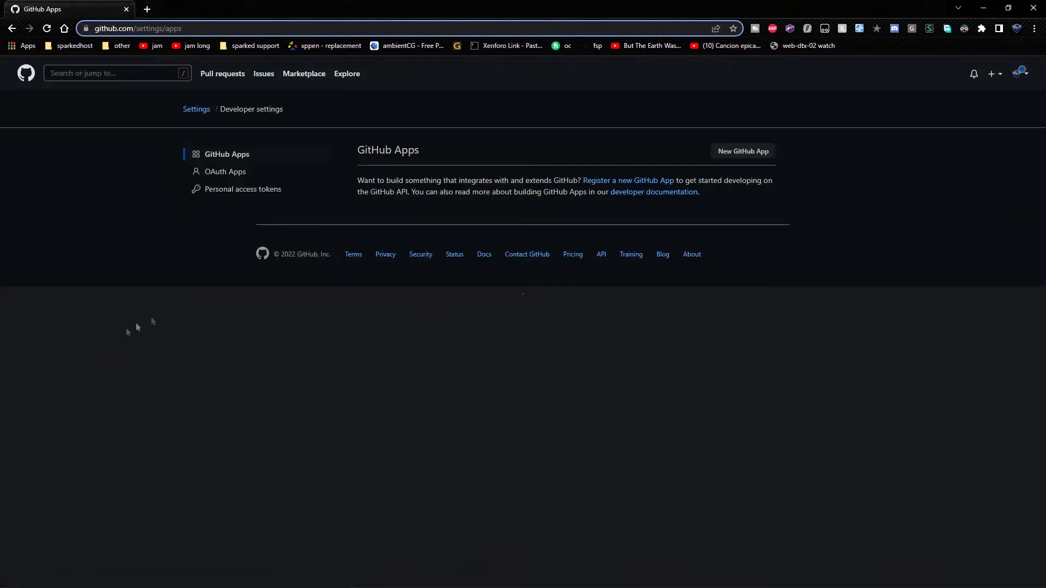
click(243, 190)
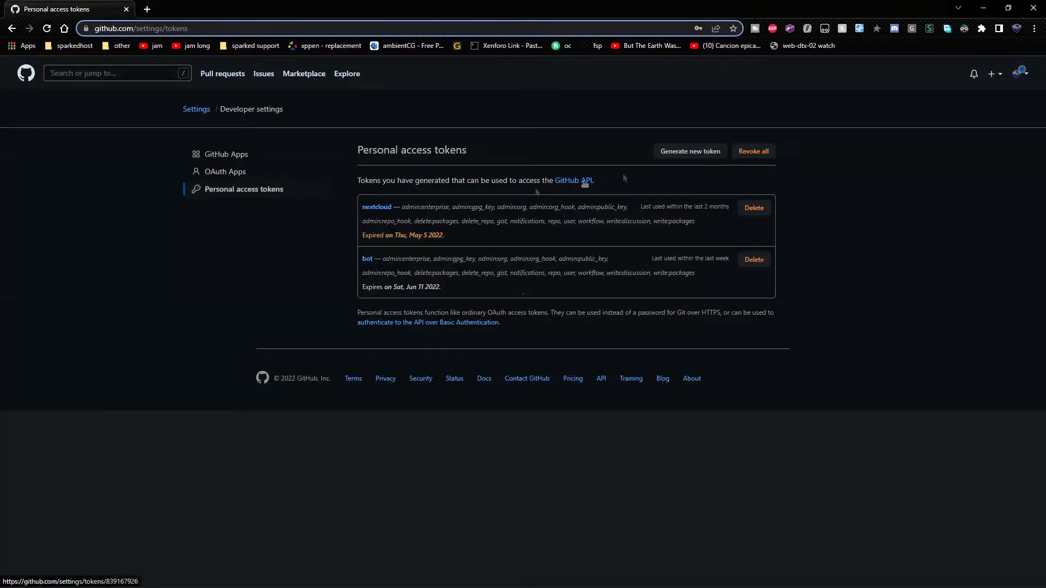
click(691, 151)
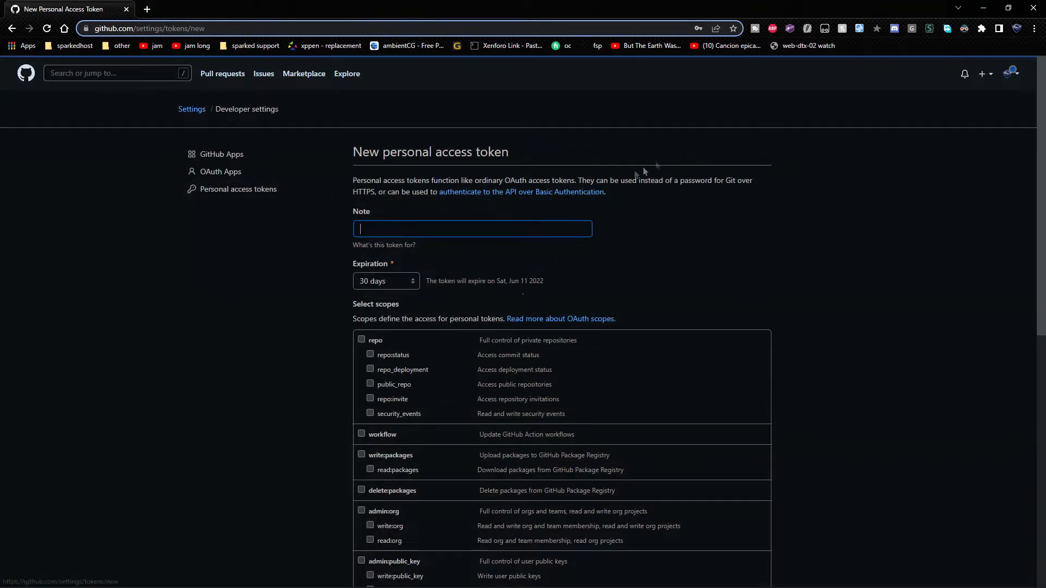
- Create a token noted 'bot' with every scope checkbox granted
text(bot)
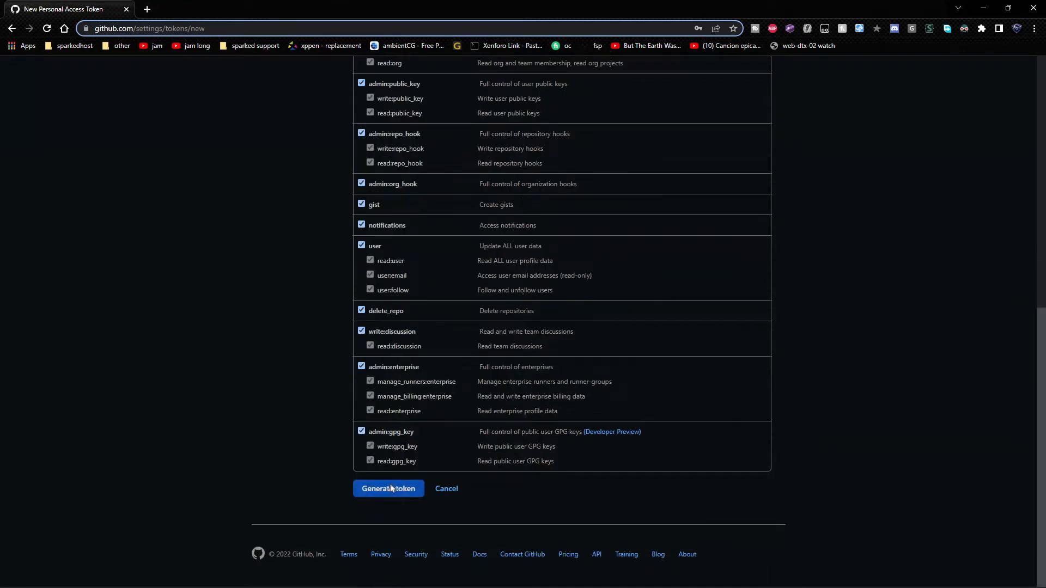
click(388, 488)
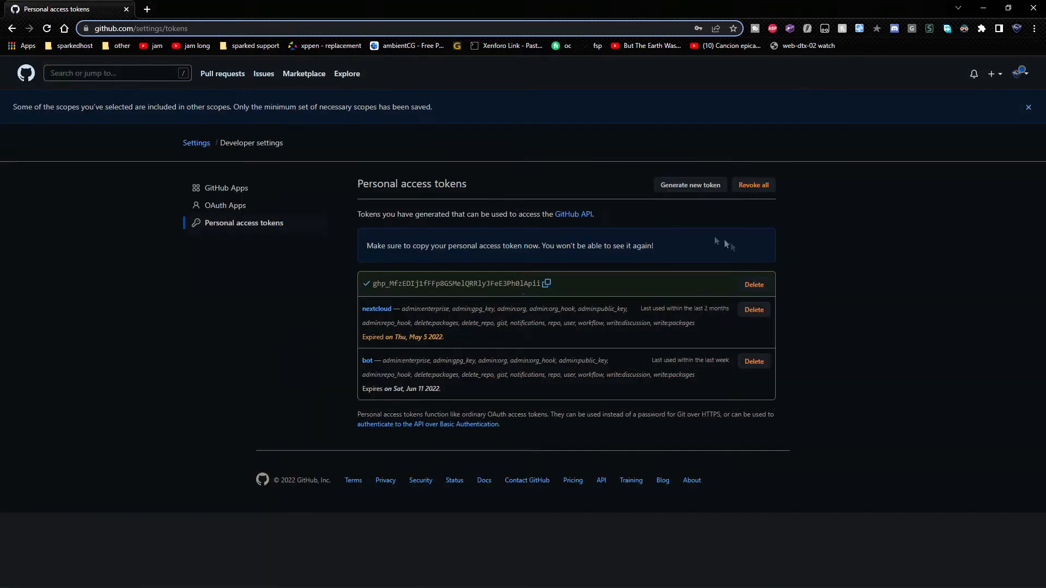
- Fill the Git Repo Address, master Install Branch, Git Username and paste the new Access Token
click(545, 283)
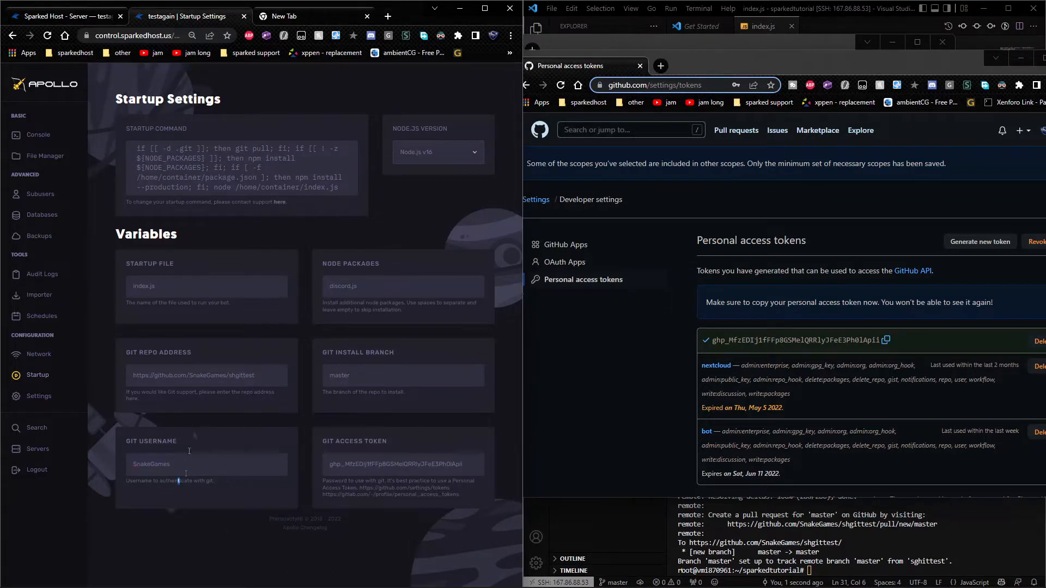
double_click(207, 375)
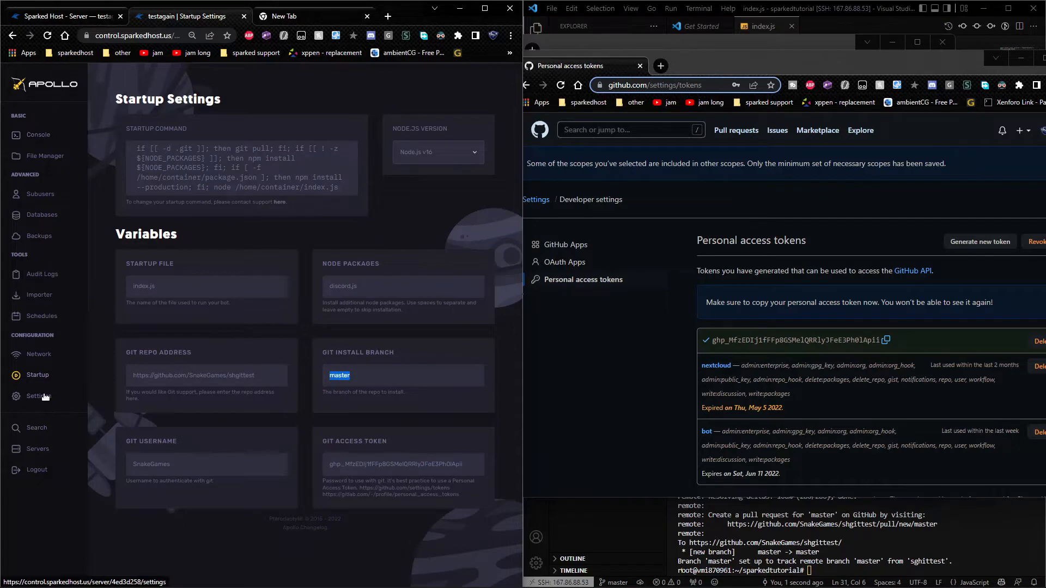
- Reinstall the server from Settings, then view the pulled index.js bot code in File Manager
click(39, 396)
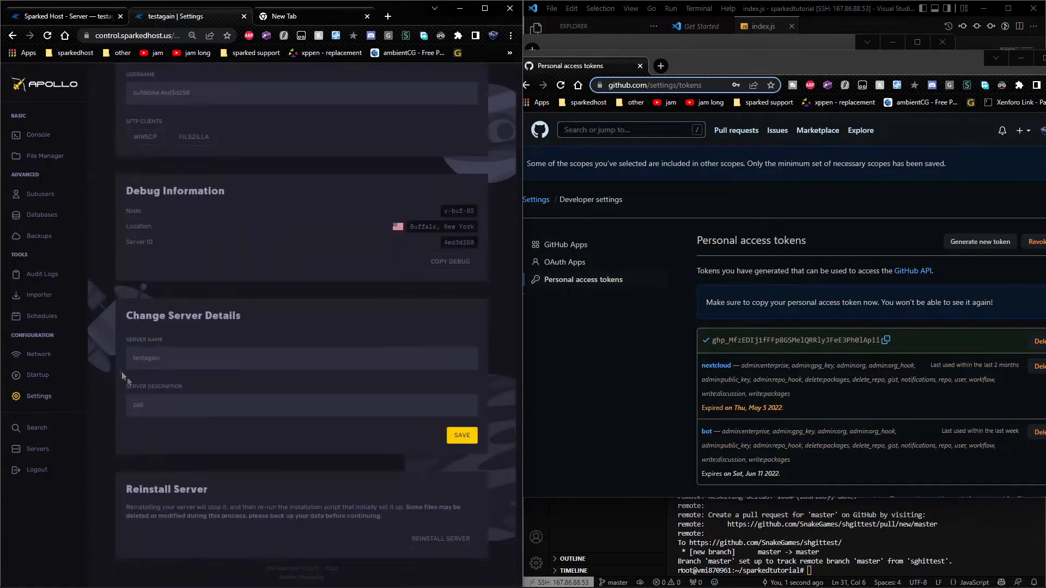
click(440, 539)
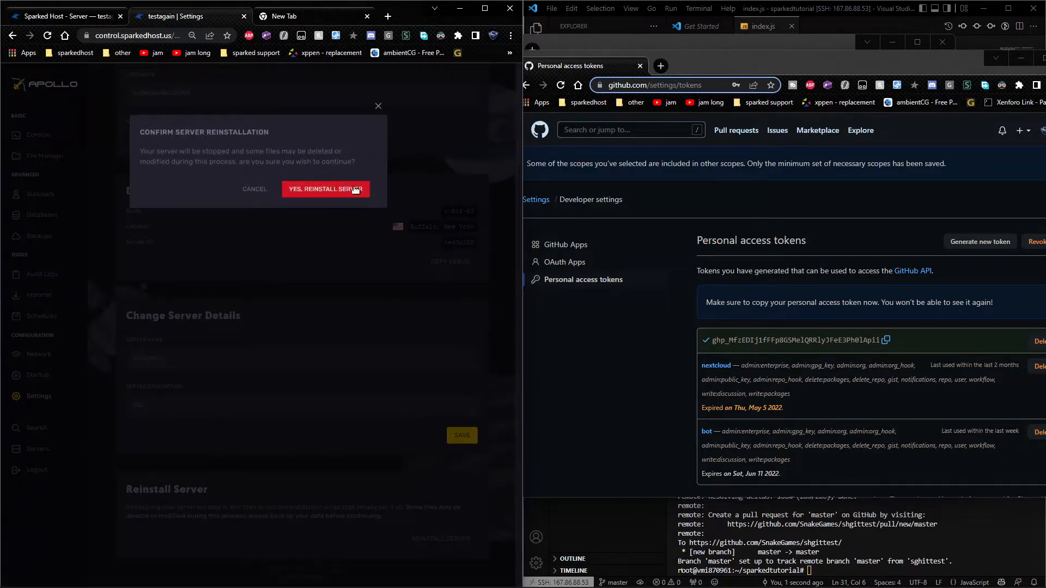
click(326, 190)
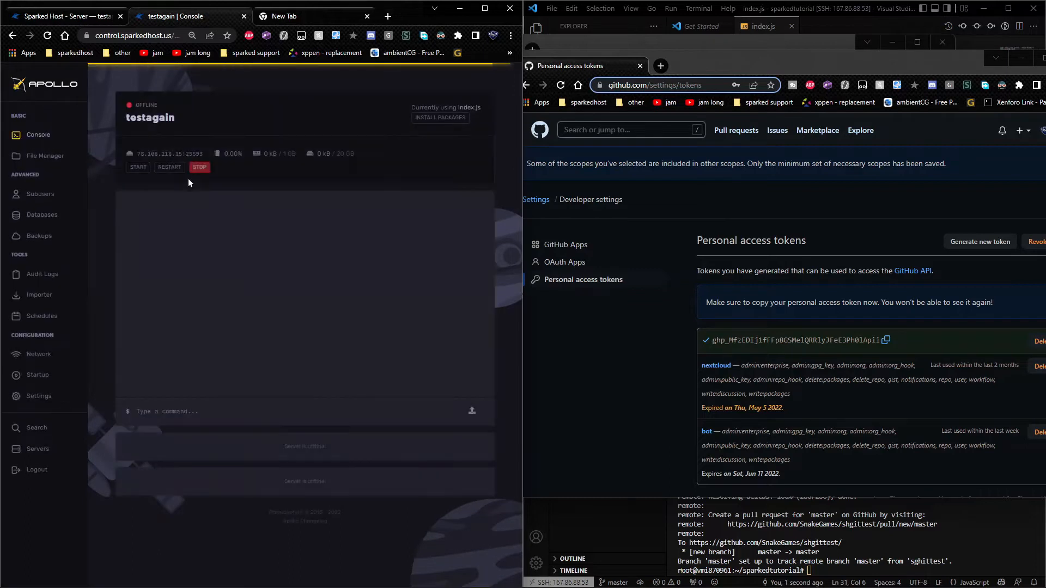
click(46, 156)
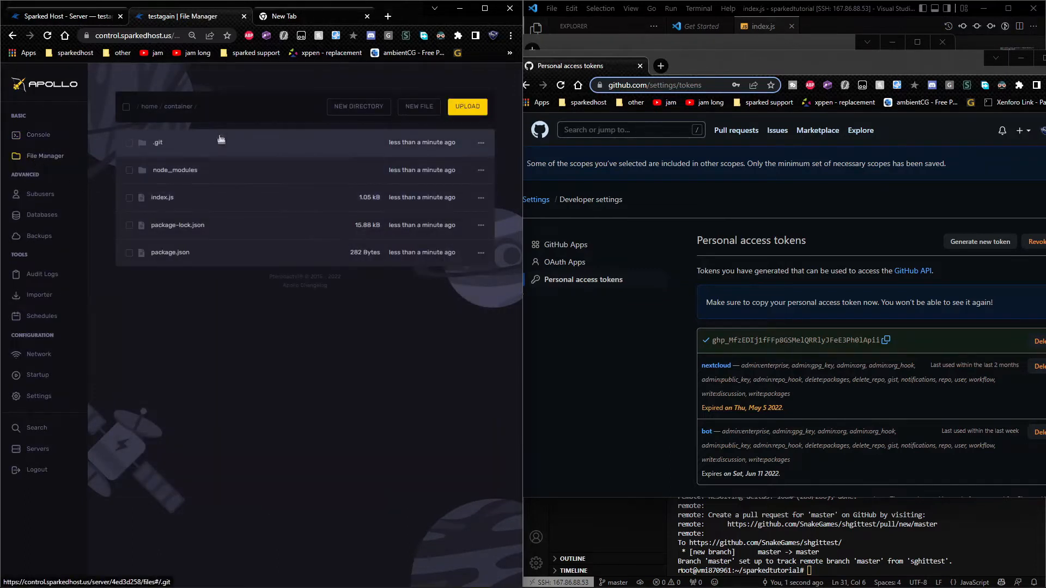
click(161, 198)
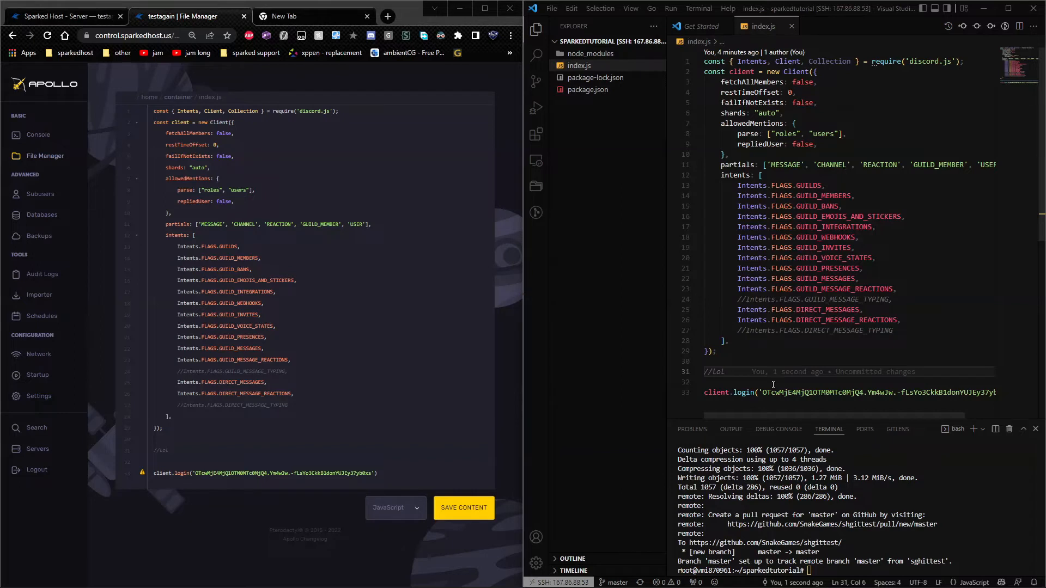
- Add the comment 'this is a change', then git add ., commit 'push' and git push to master
text(this is a cl)
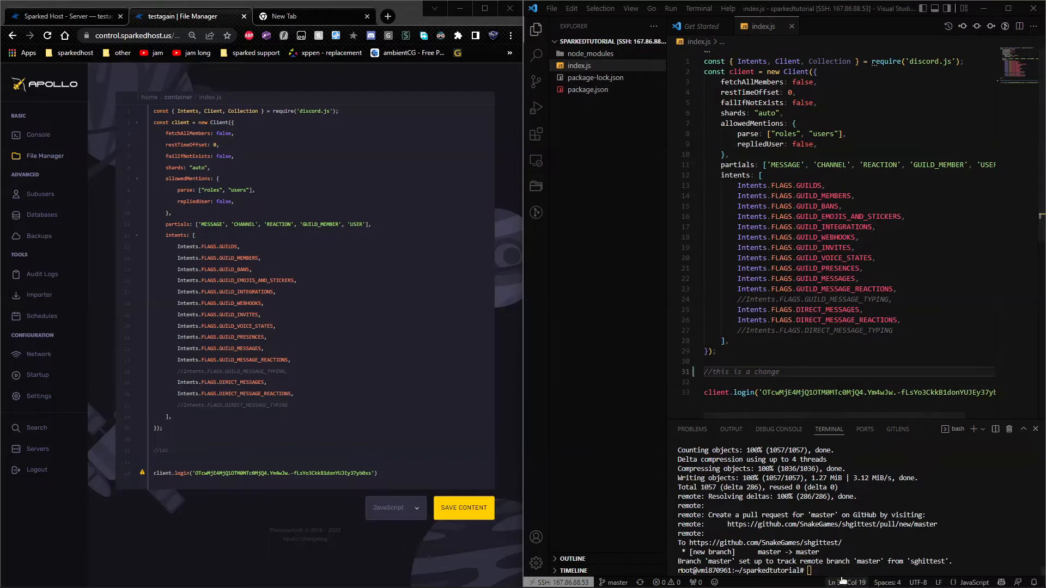
text(git init)
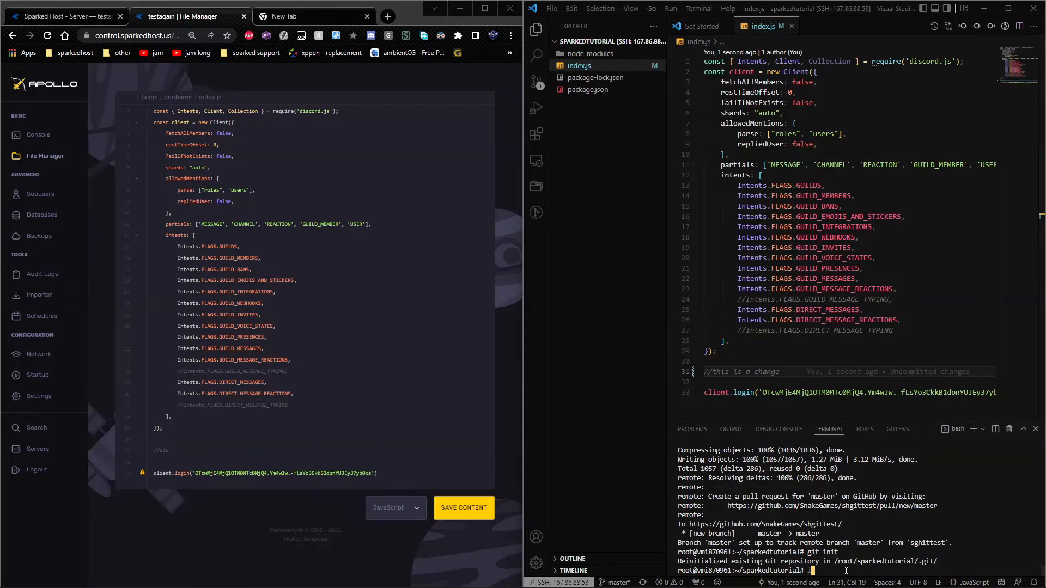
text(git add .)
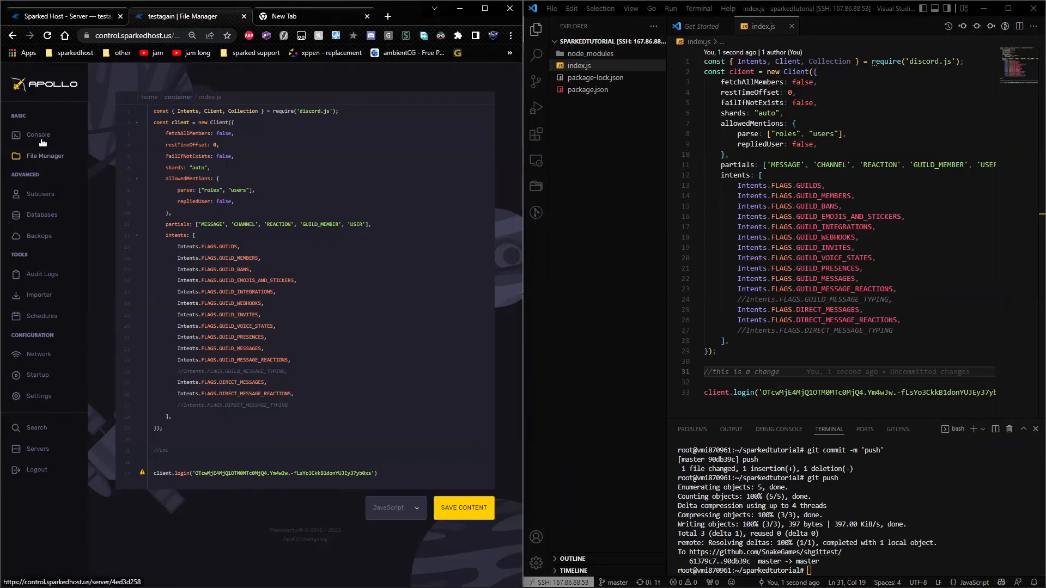
- Start the server from Console to pull the commit, stop it, and view the updated index.js
click(38, 135)
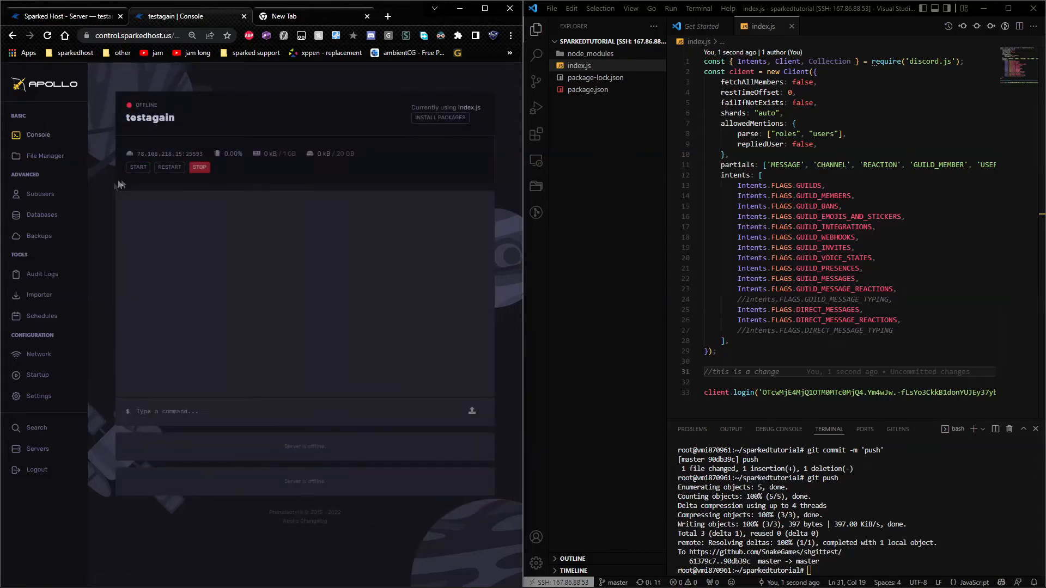
click(137, 167)
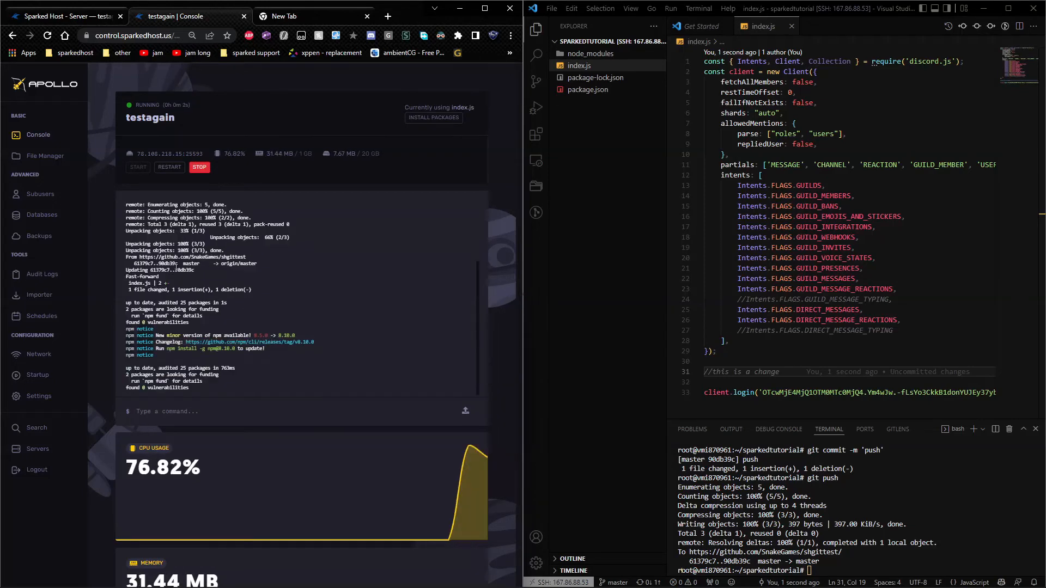
click(200, 168)
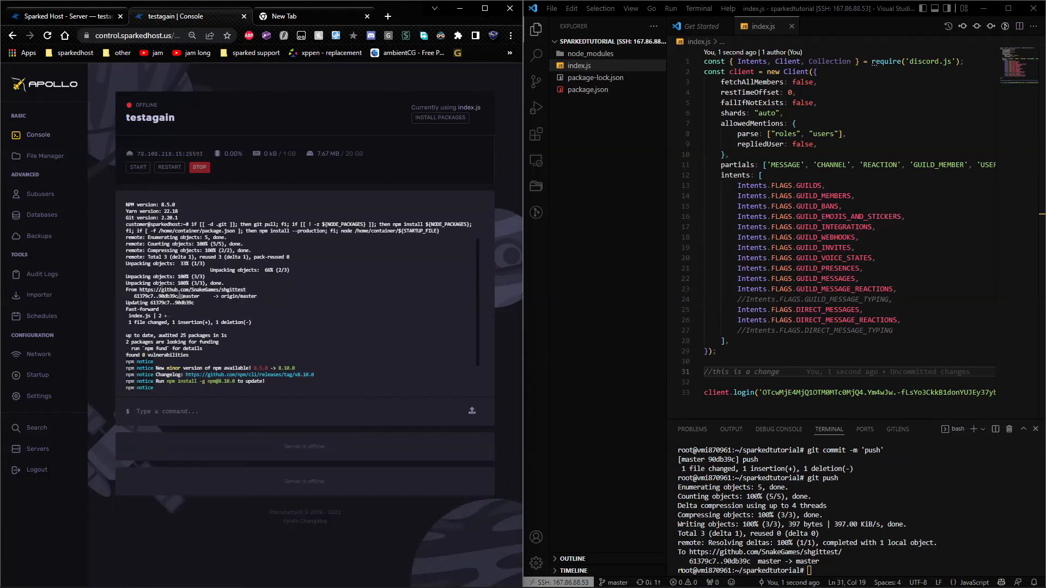
click(46, 156)
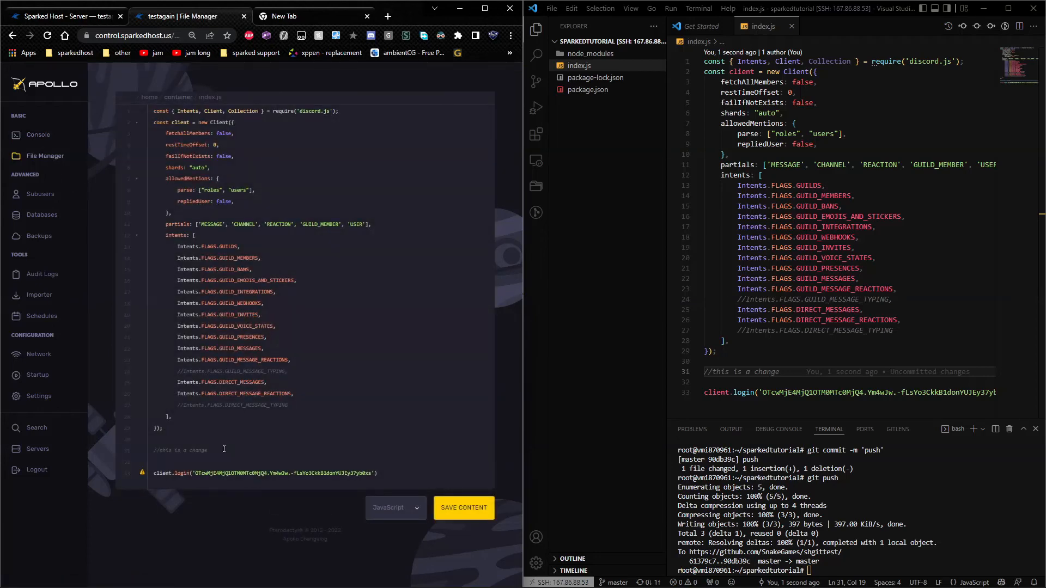
mouse_move(330, 420)
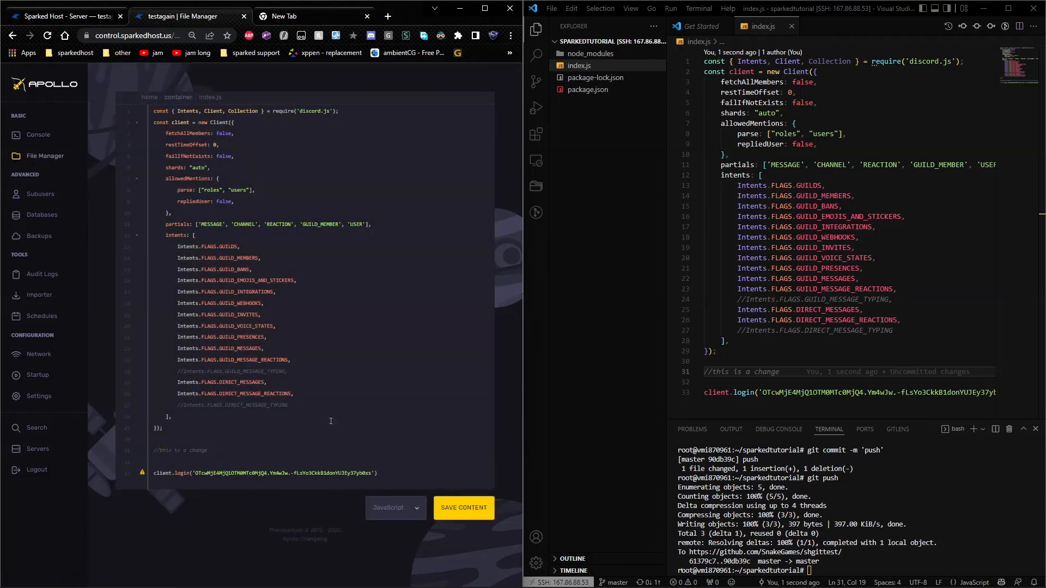